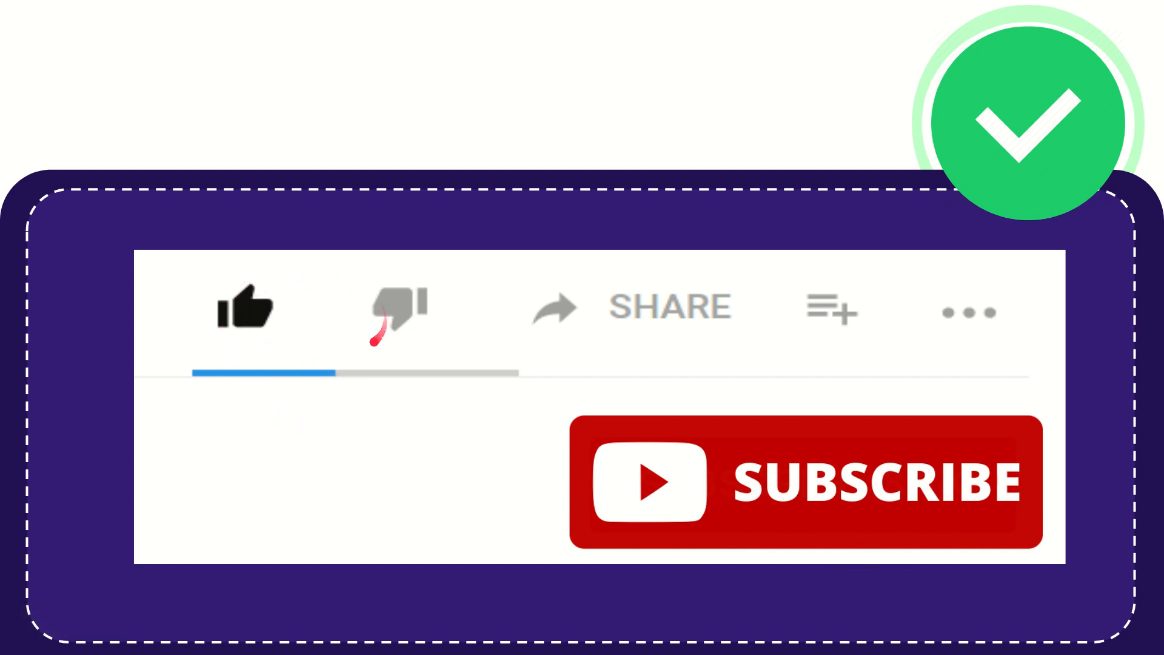
pyautogui.click(400, 308)
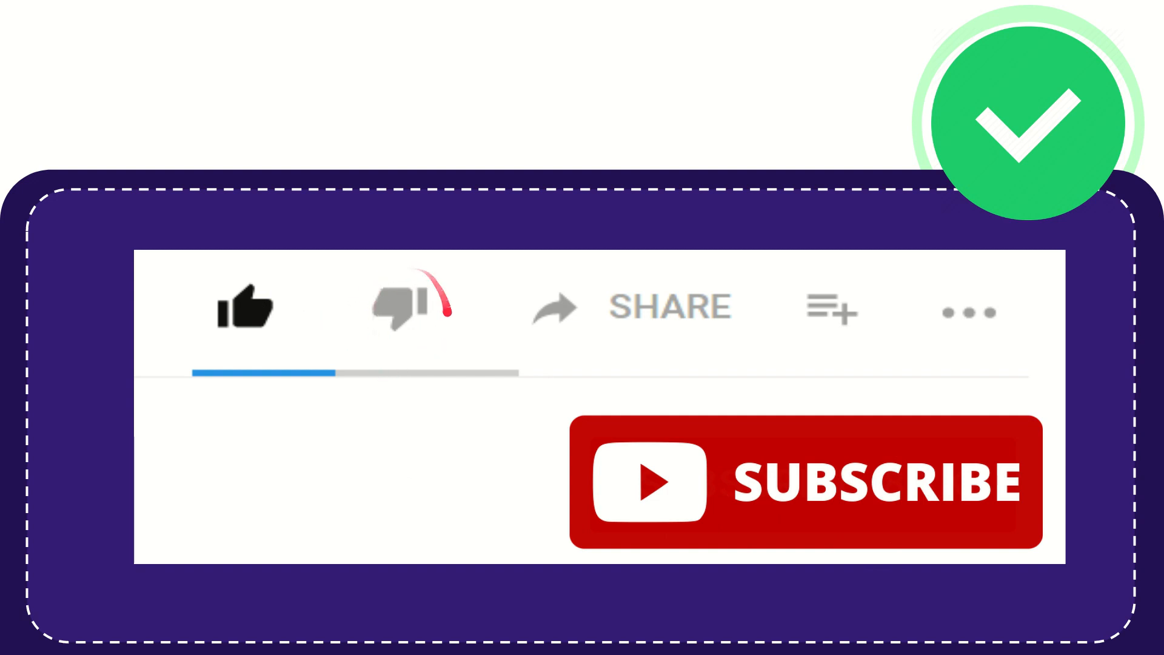
pyautogui.click(406, 308)
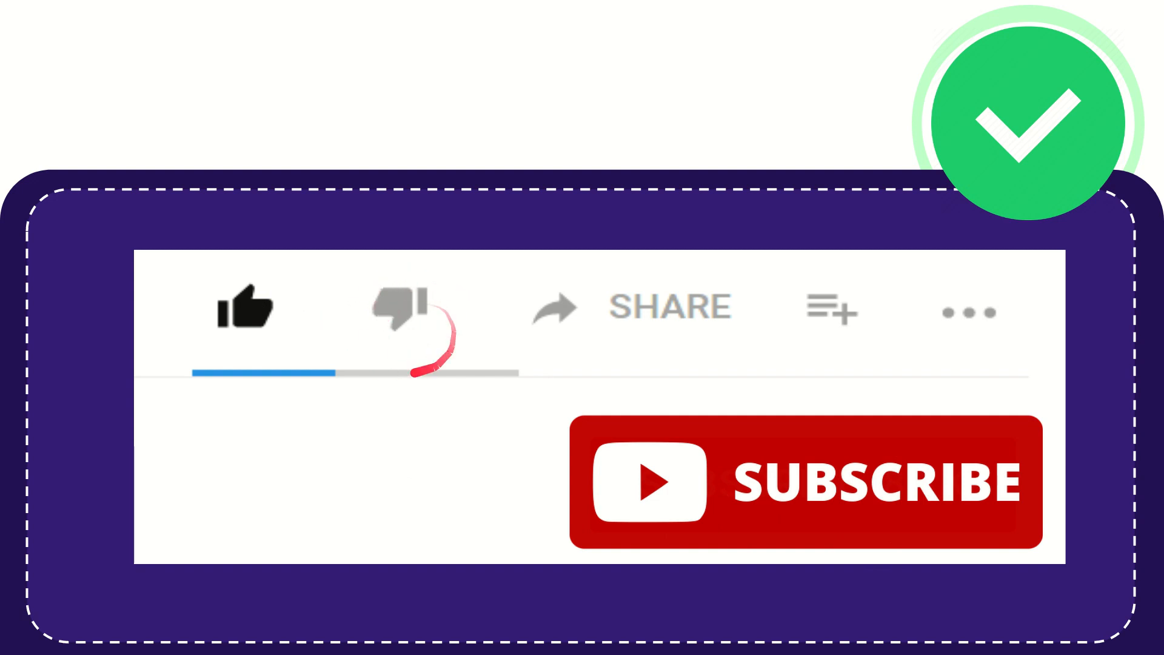